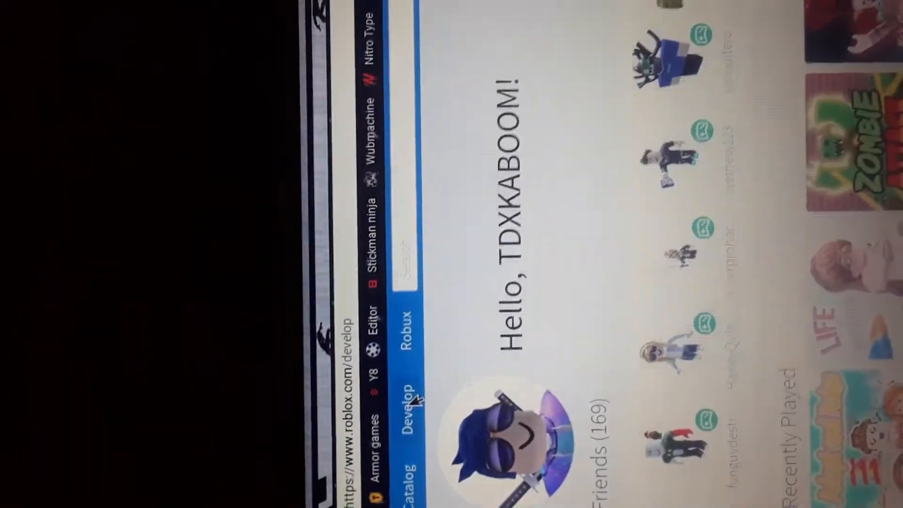
Step: Go to the Develop section from the Roblox home page's top navigation
left_click(400, 391)
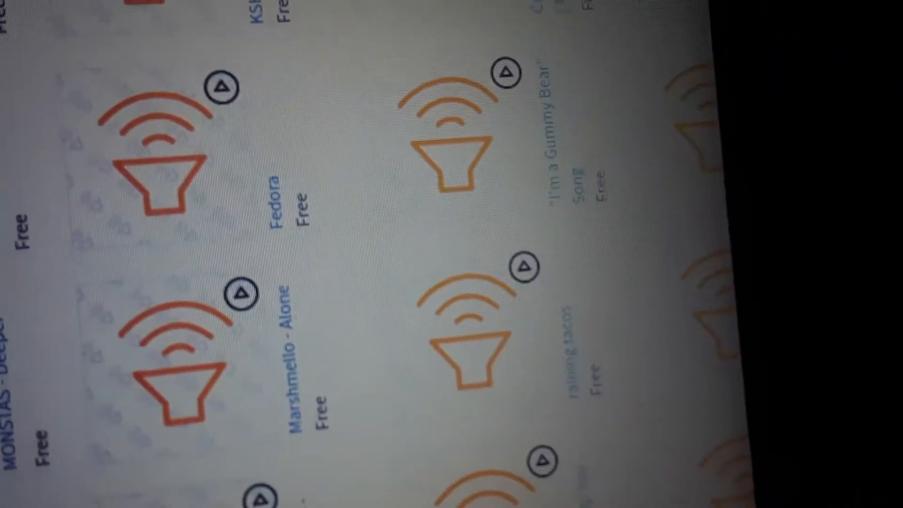
Step: Scroll the free audio listings to reveal Camila - Havana, Kendrick Lamar - DNA and Believer
scroll("down", 3)
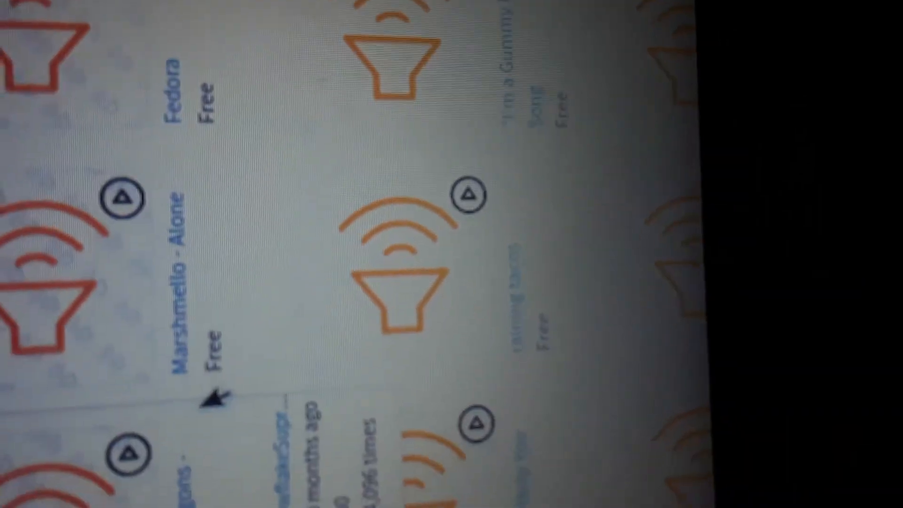
scroll("down", 3)
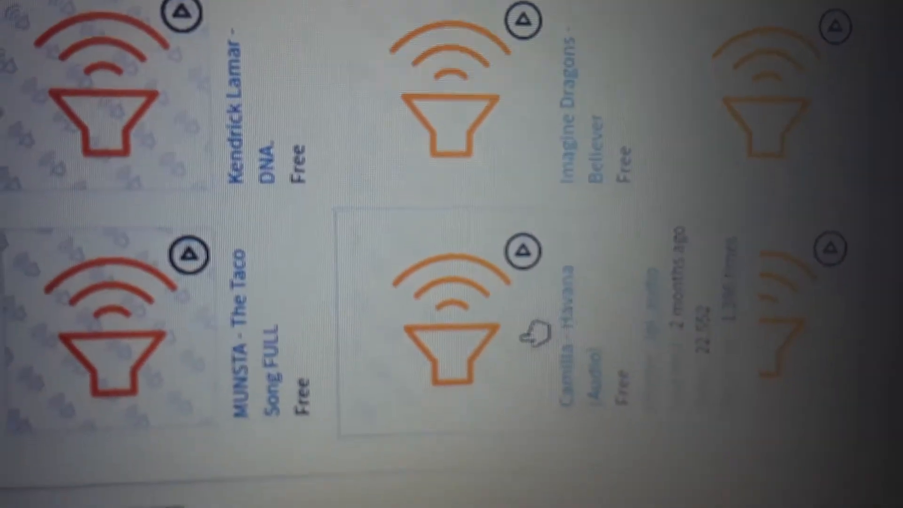